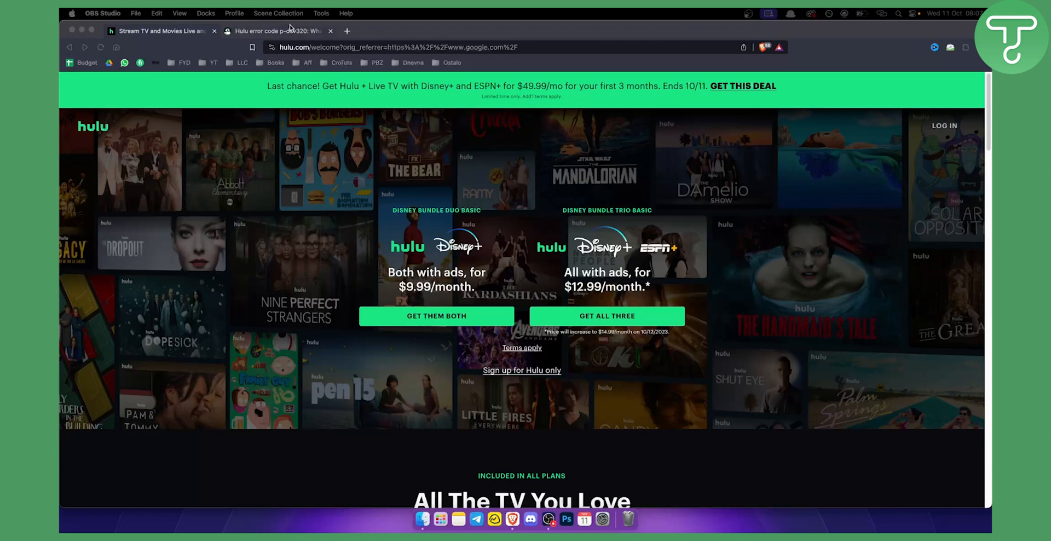
Step: Switch to the 'Hulu error code p-dev320' Android Authority article tab
{"action": "left_click", "coordinate": [275, 31]}
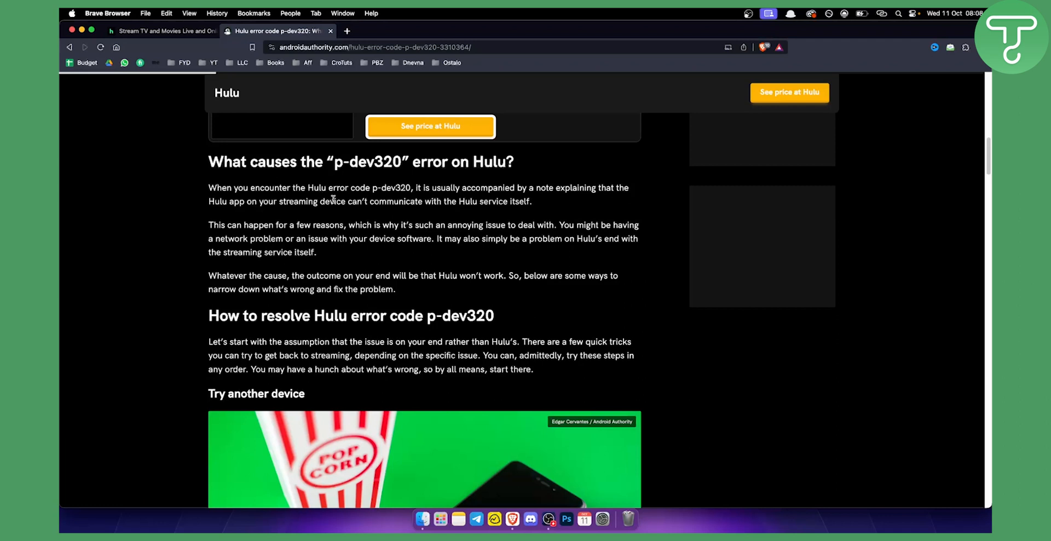
{"action": "mouse_move", "coordinate": [468, 202]}
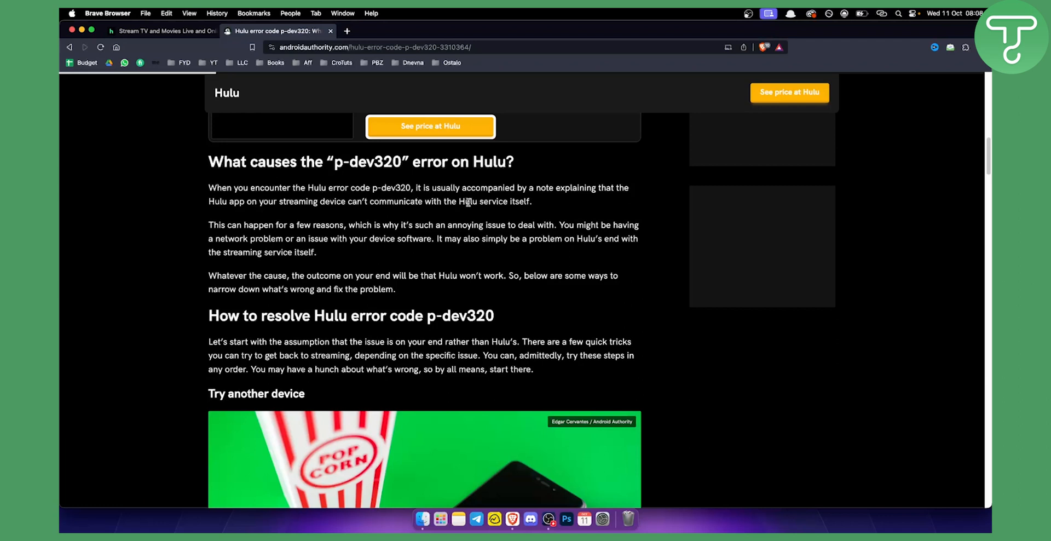
{"action": "mouse_move", "coordinate": [531, 201]}
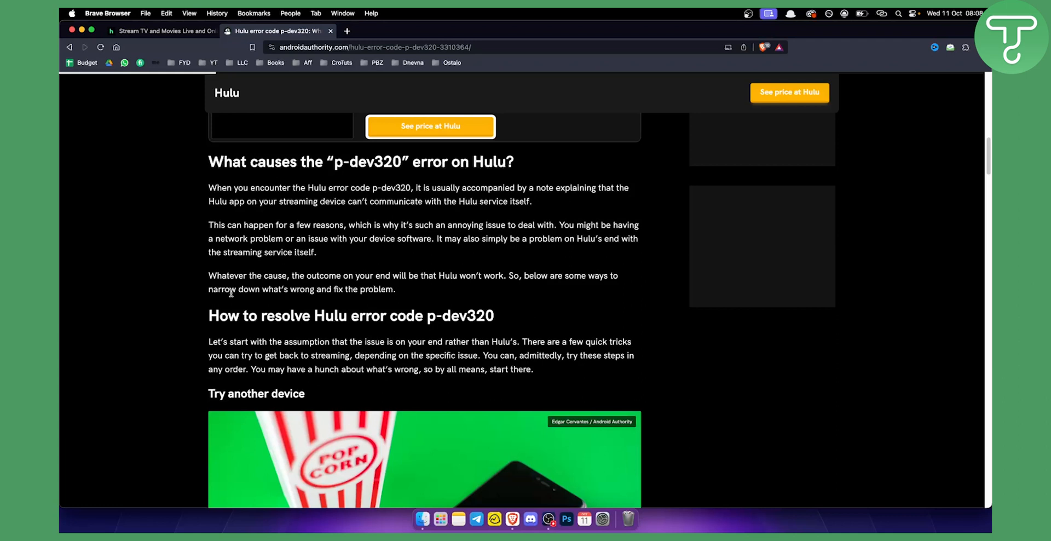
Step: Scroll past 'Try another device' and 'Restart the Hulu app' to the Android update steps
{"action": "scroll", "scroll_direction": "down", "scroll_amount": 3}
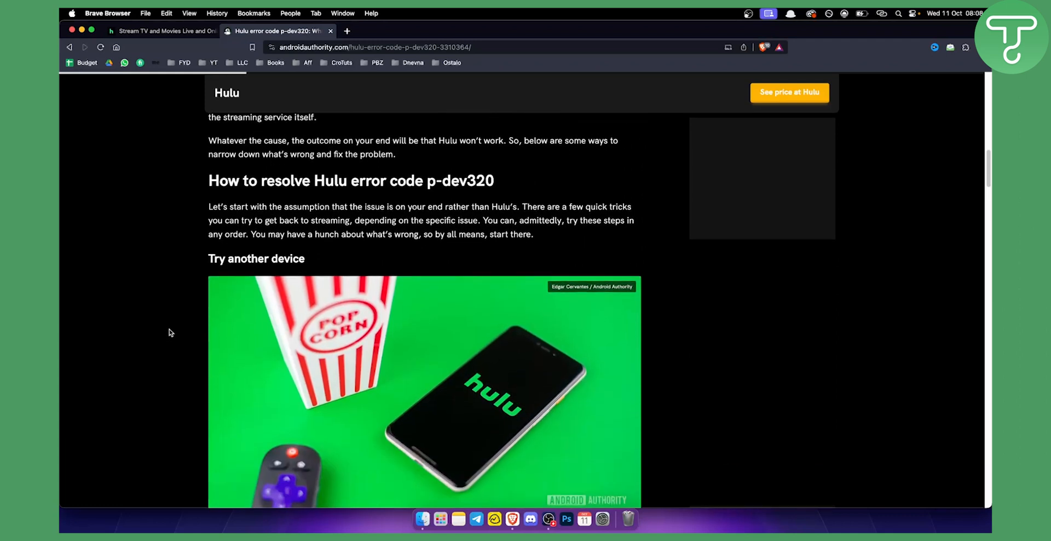
{"action": "scroll", "scroll_direction": "down", "scroll_amount": 3}
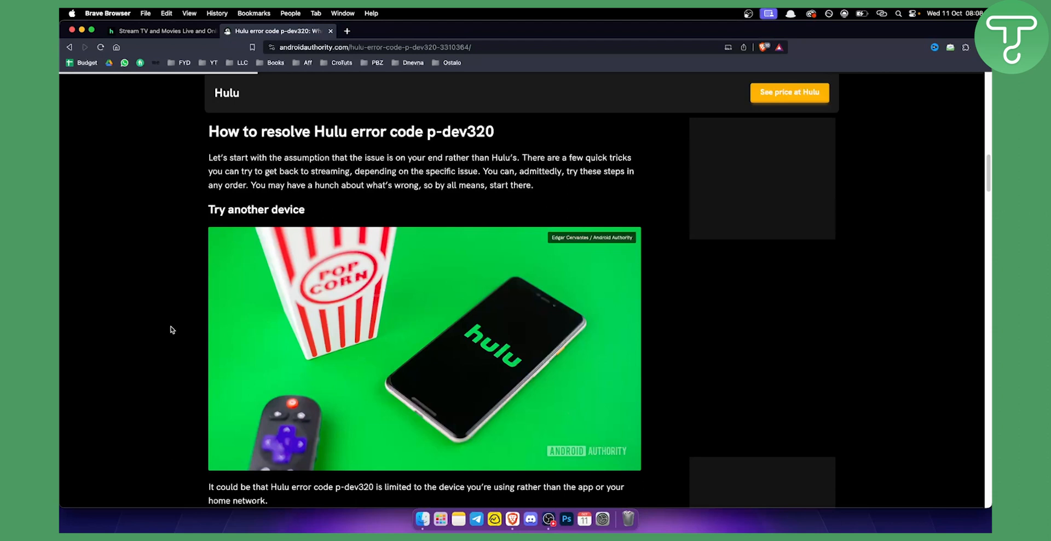
{"action": "scroll", "scroll_direction": "down", "scroll_amount": 3}
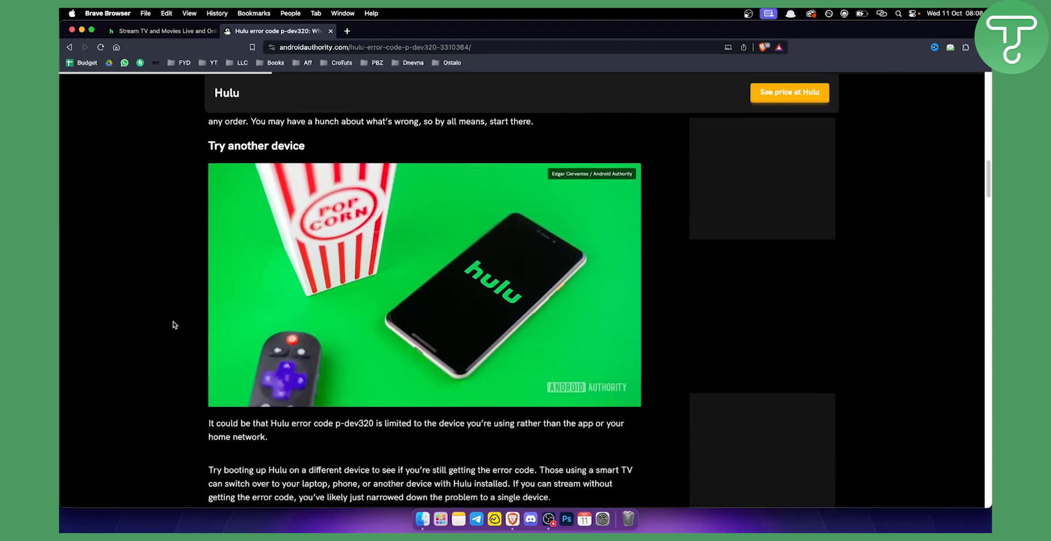
{"action": "scroll", "scroll_direction": "down", "scroll_amount": 3}
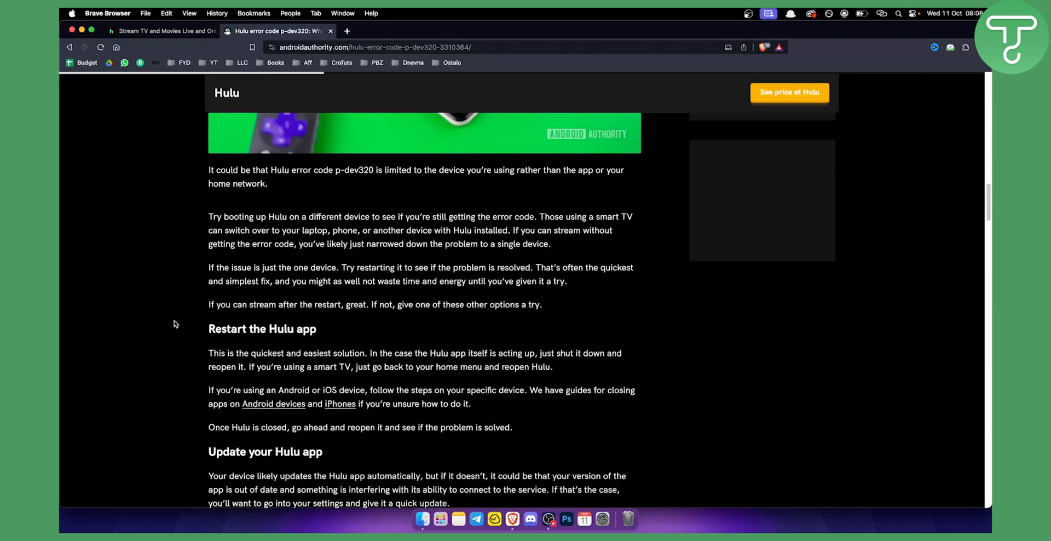
{"action": "scroll", "scroll_direction": "down", "scroll_amount": 3}
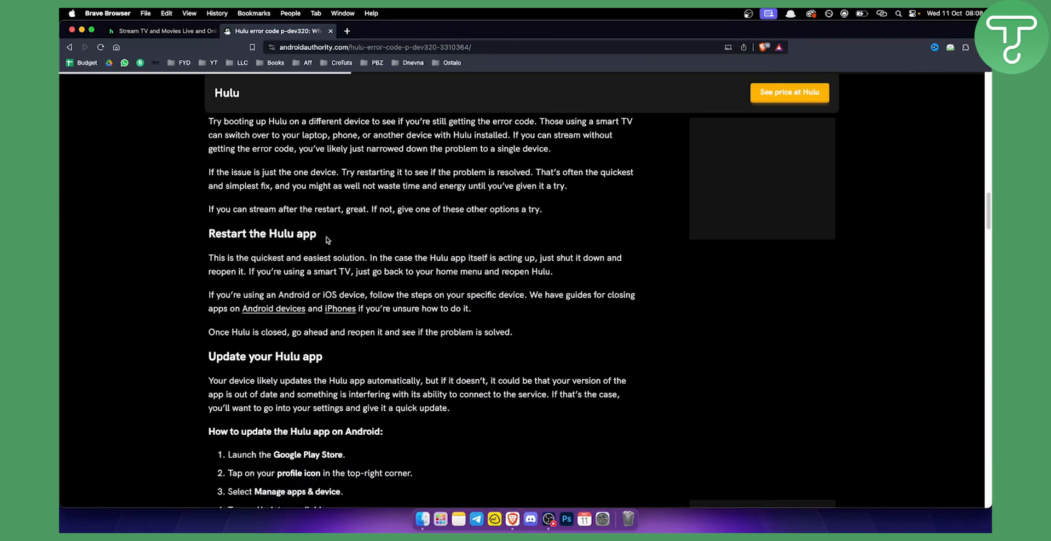
{"action": "mouse_move", "coordinate": [320, 244]}
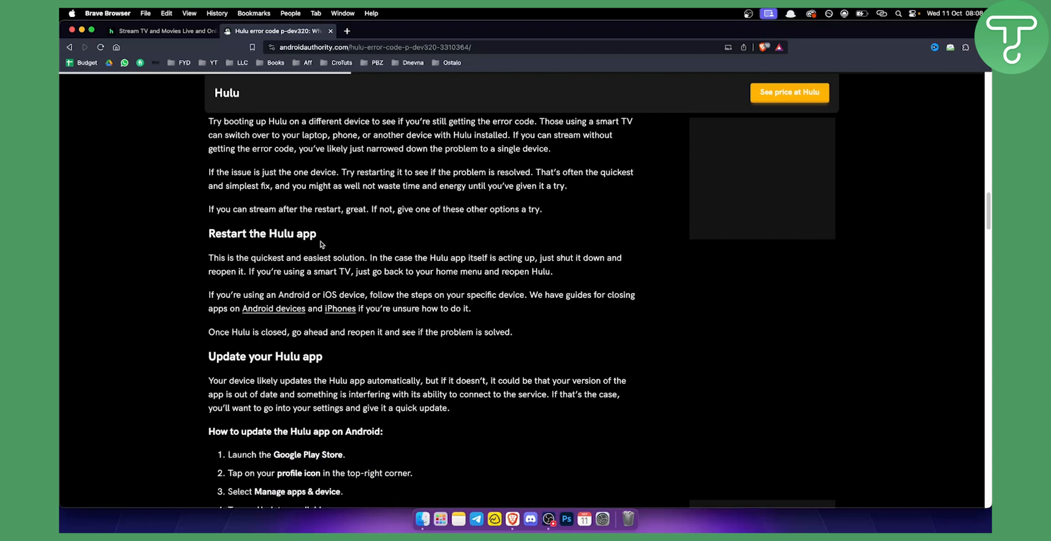
{"action": "scroll", "scroll_direction": "down", "scroll_amount": 3}
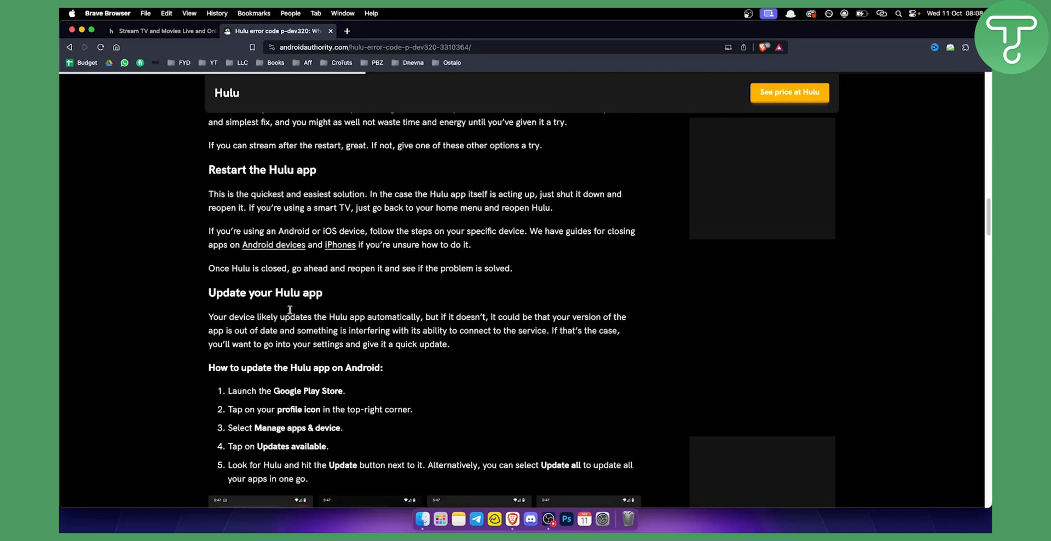
Step: Scroll past the iPhone update steps to the 'Clear your cache' heading
{"action": "scroll", "scroll_direction": "down", "scroll_amount": 3}
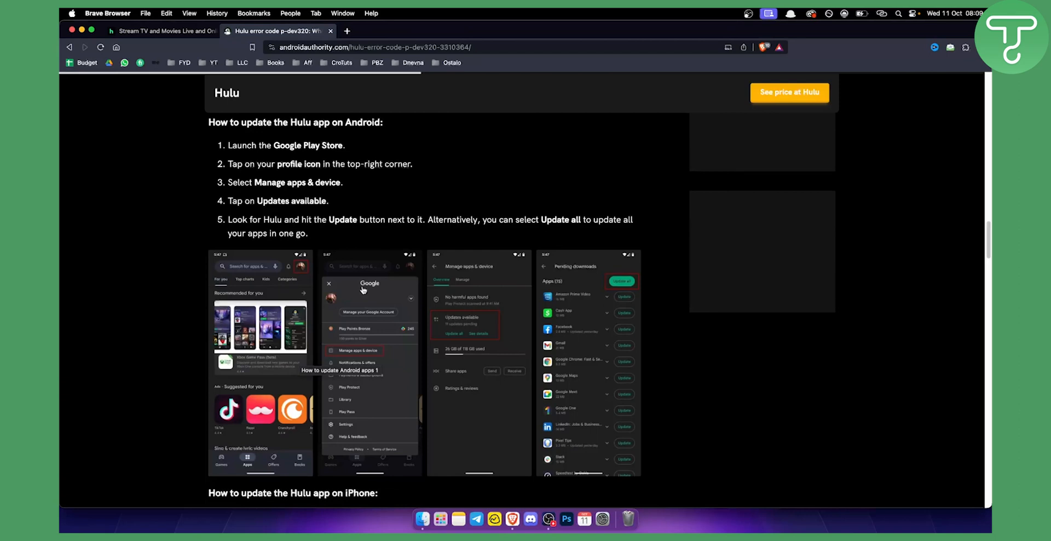
{"action": "mouse_move", "coordinate": [492, 341]}
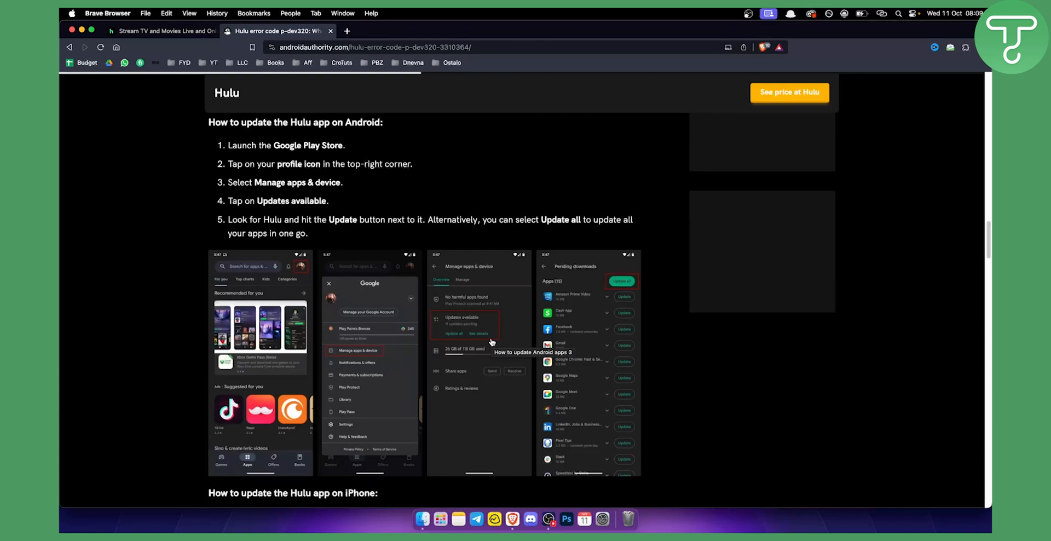
{"action": "mouse_move", "coordinate": [490, 340]}
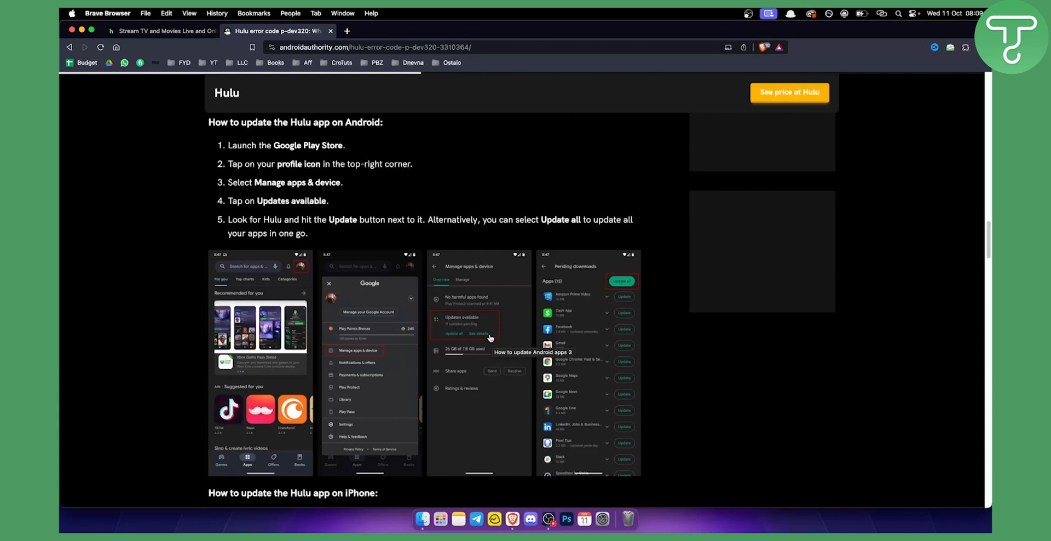
{"action": "mouse_move", "coordinate": [288, 341]}
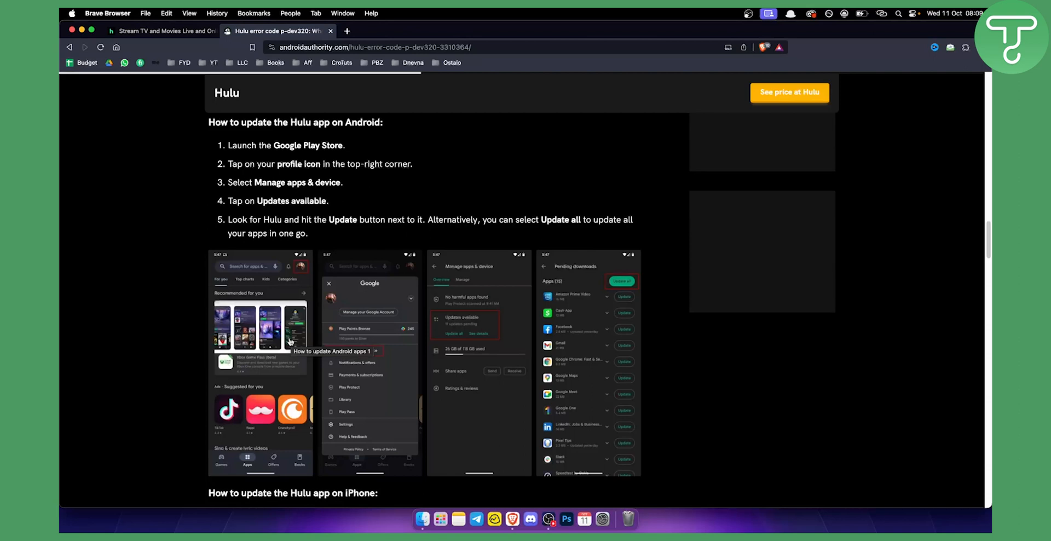
{"action": "mouse_move", "coordinate": [628, 292]}
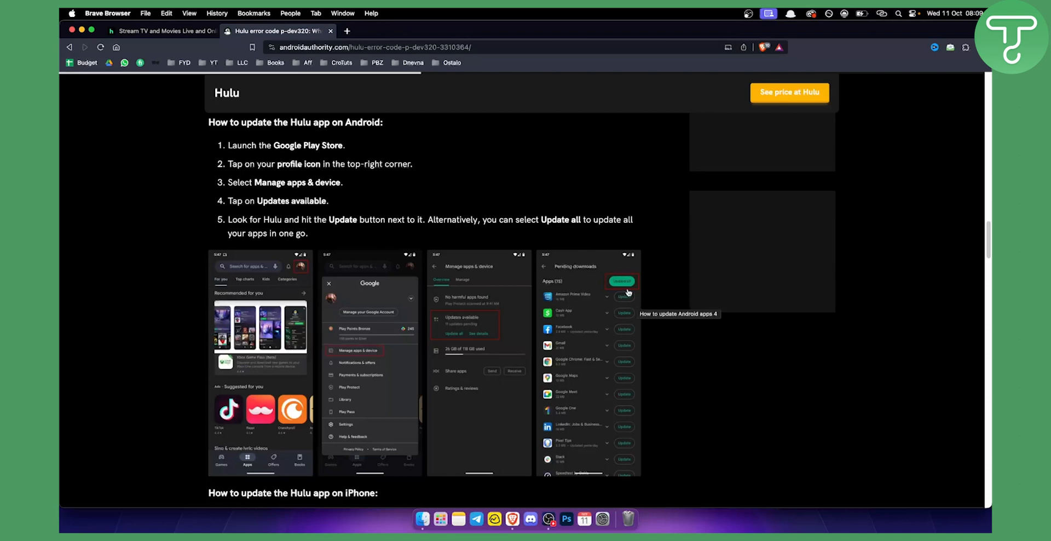
{"action": "scroll", "scroll_direction": "down", "scroll_amount": 3}
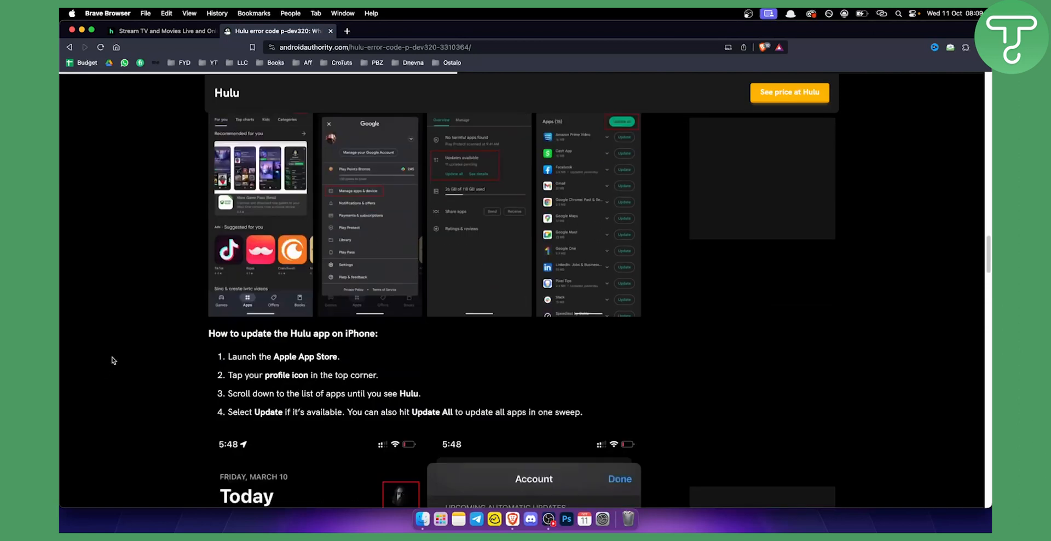
{"action": "scroll", "scroll_direction": "down", "scroll_amount": 3}
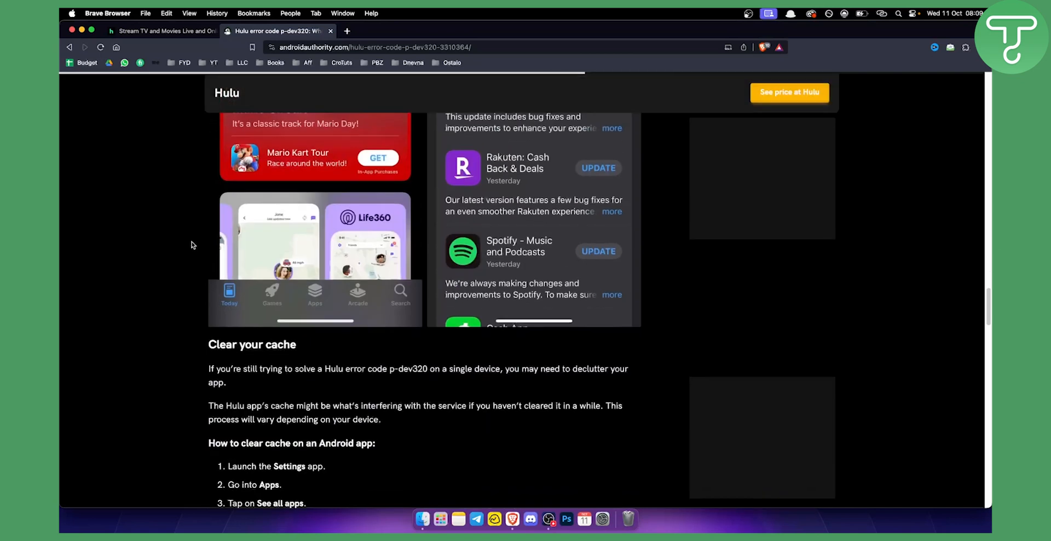
Step: Scroll through the six Android cache-clearing steps to the iOS reinstall note
{"action": "scroll", "scroll_direction": "down", "scroll_amount": 3}
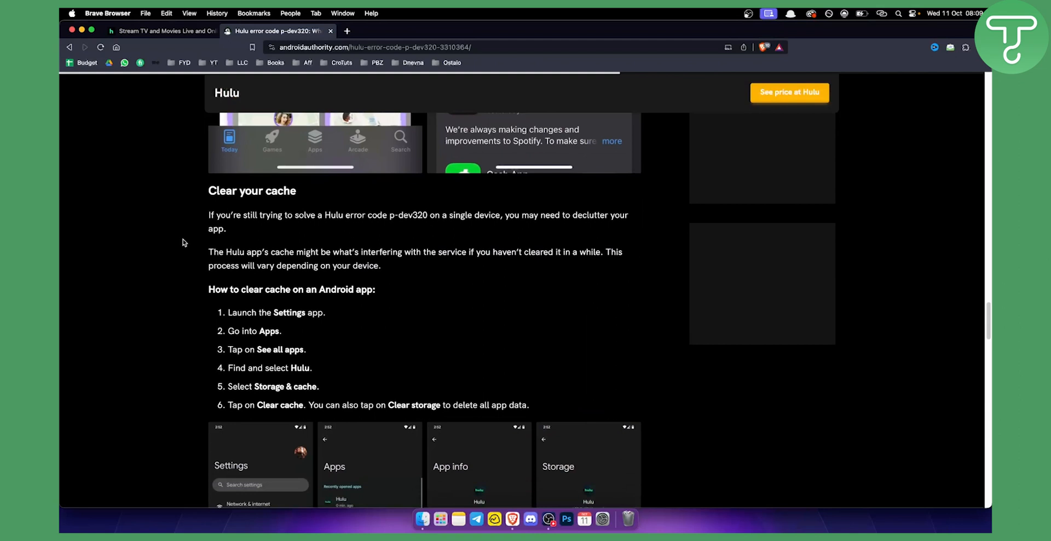
{"action": "scroll", "scroll_direction": "down", "scroll_amount": 3}
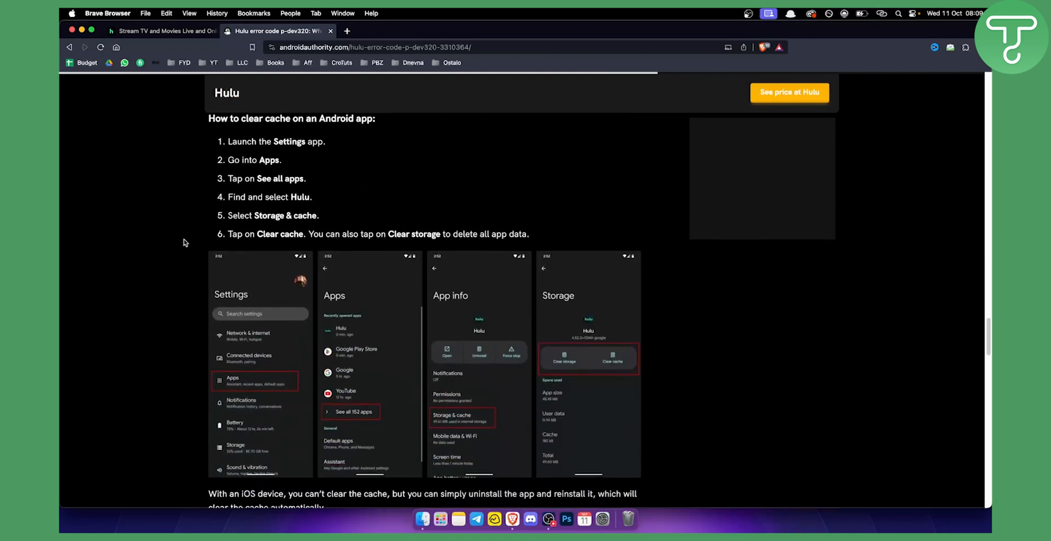
{"action": "scroll", "scroll_direction": "down", "scroll_amount": 3}
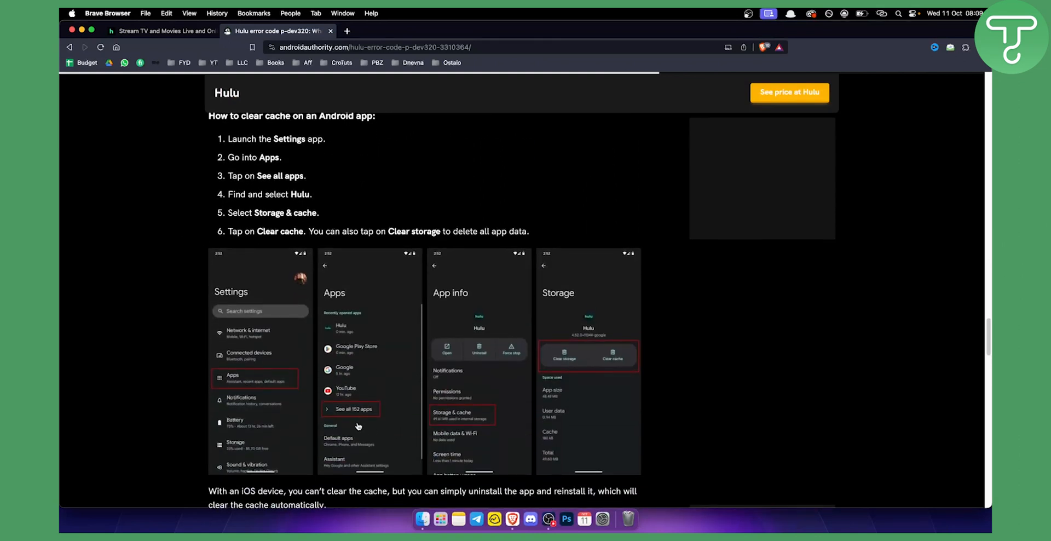
{"action": "mouse_move", "coordinate": [466, 374]}
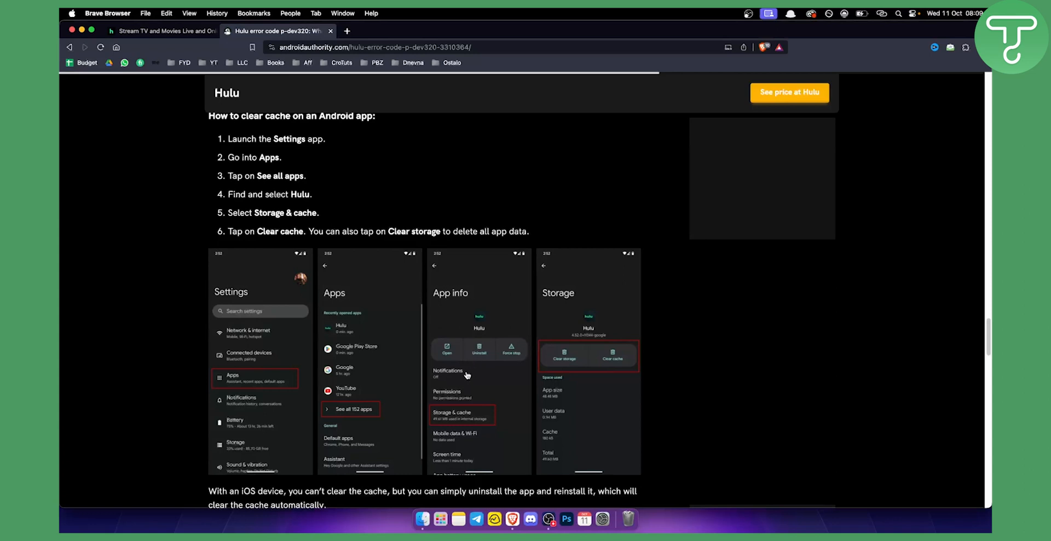
{"action": "mouse_move", "coordinate": [571, 352]}
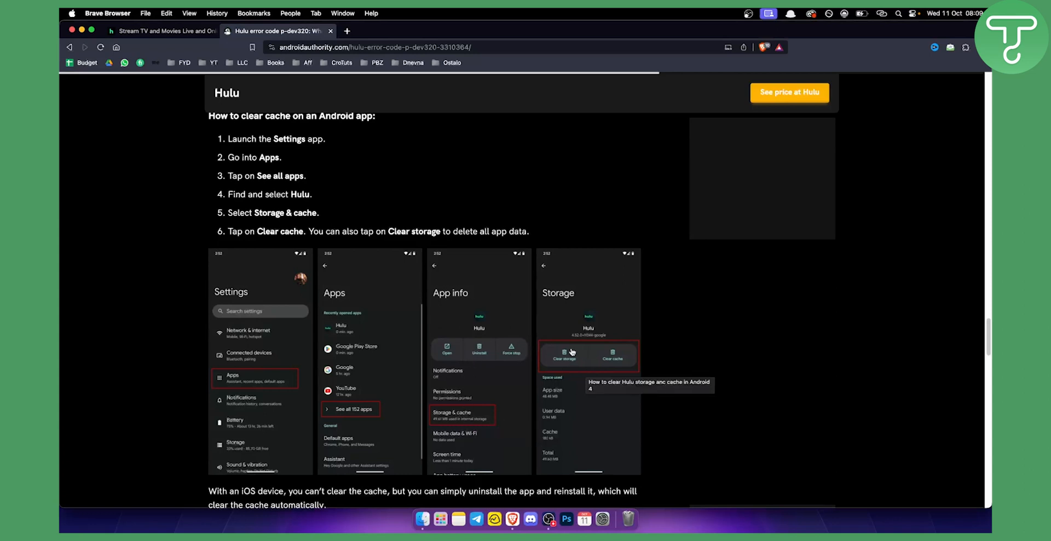
{"action": "mouse_move", "coordinate": [626, 353]}
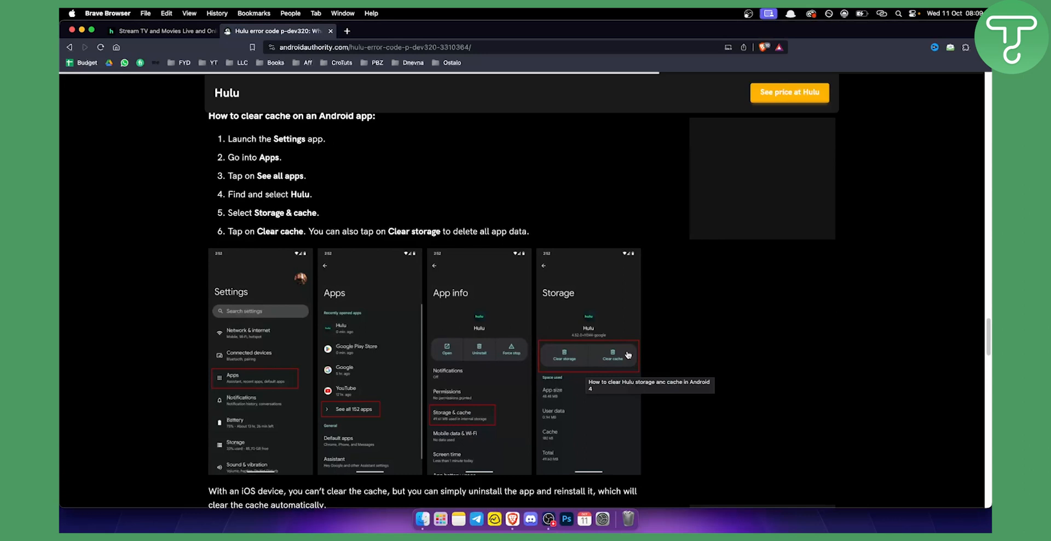
{"action": "mouse_move", "coordinate": [622, 352]}
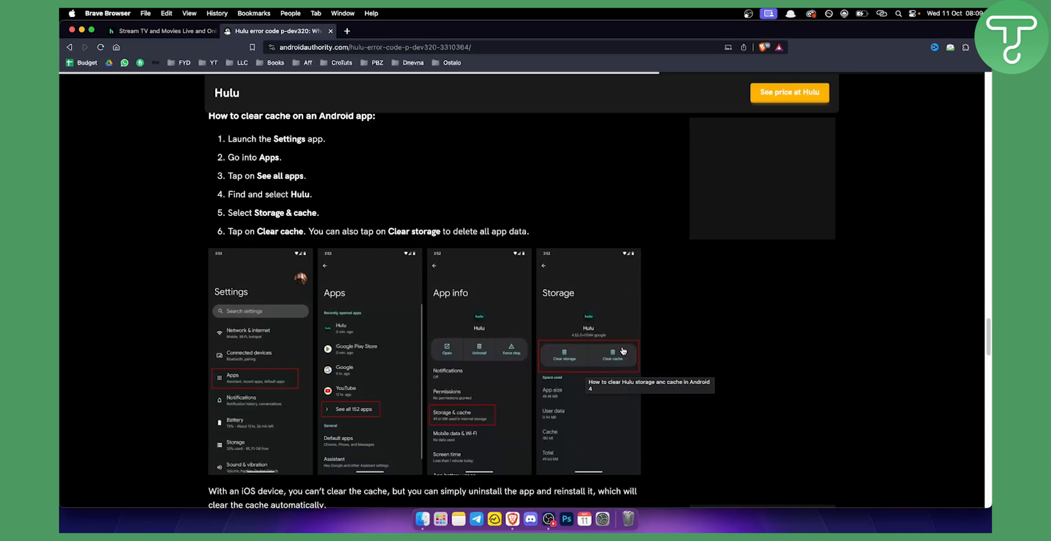
{"action": "mouse_move", "coordinate": [190, 326]}
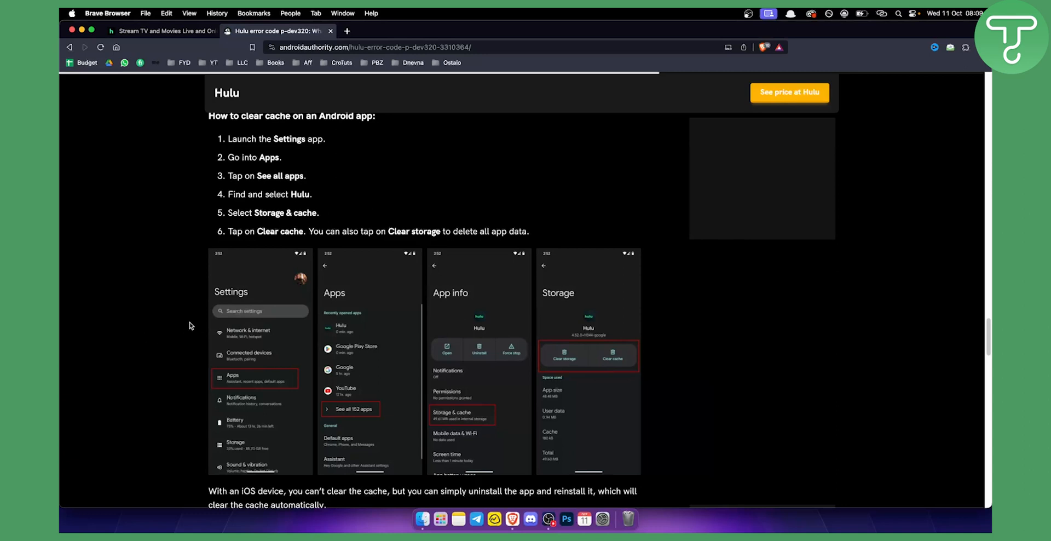
Step: Scroll through the four iPhone delete-and-reinstall steps to 'Reset your internet'
{"action": "scroll", "scroll_direction": "down", "scroll_amount": 3}
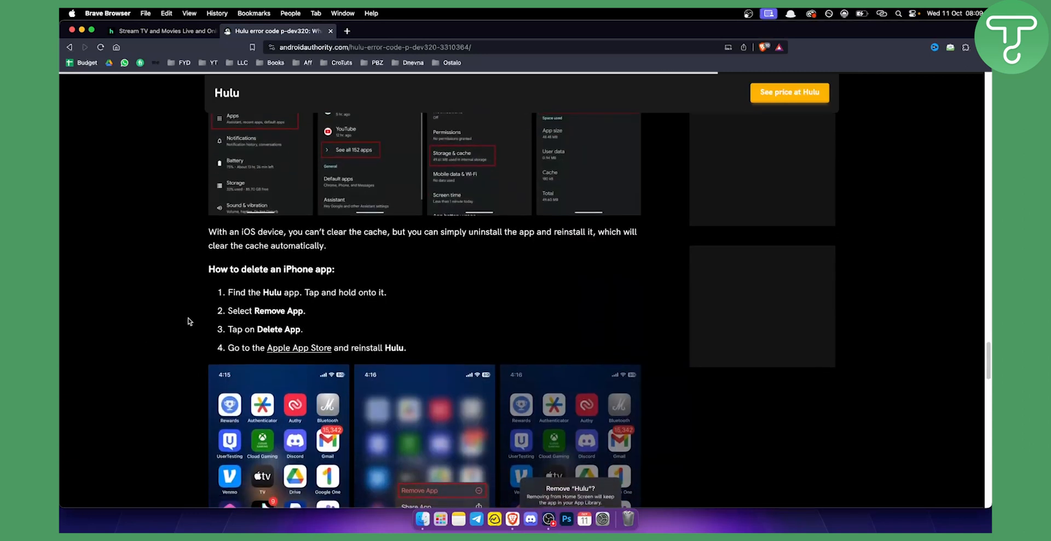
{"action": "scroll", "scroll_direction": "down", "scroll_amount": 3}
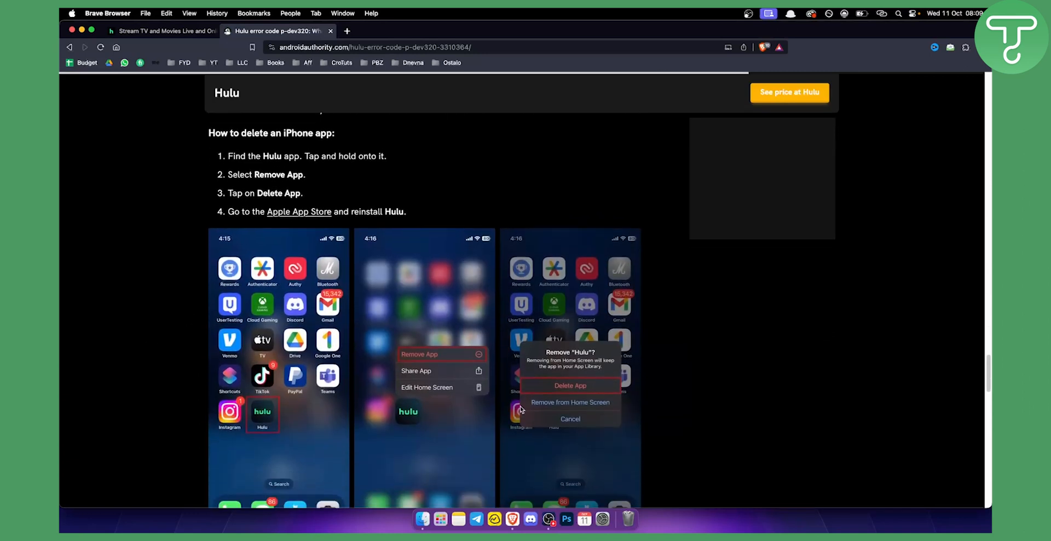
{"action": "mouse_move", "coordinate": [385, 379]}
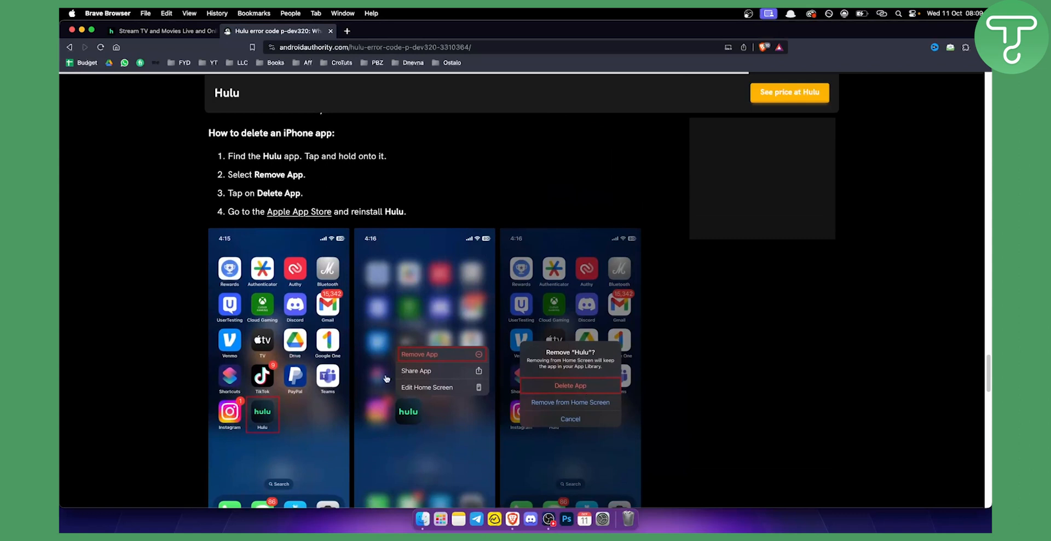
{"action": "mouse_move", "coordinate": [218, 352]}
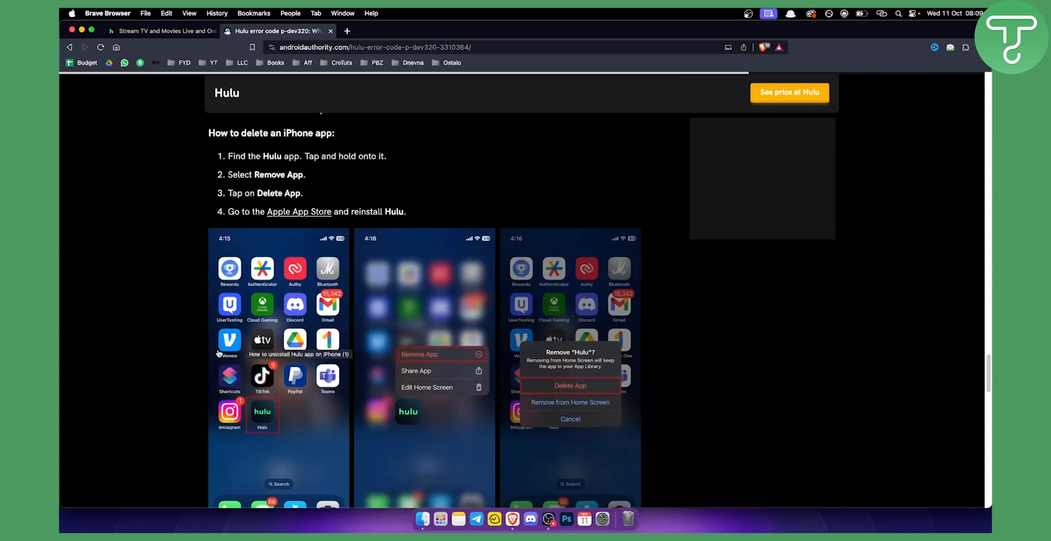
{"action": "scroll", "scroll_direction": "down", "scroll_amount": 3}
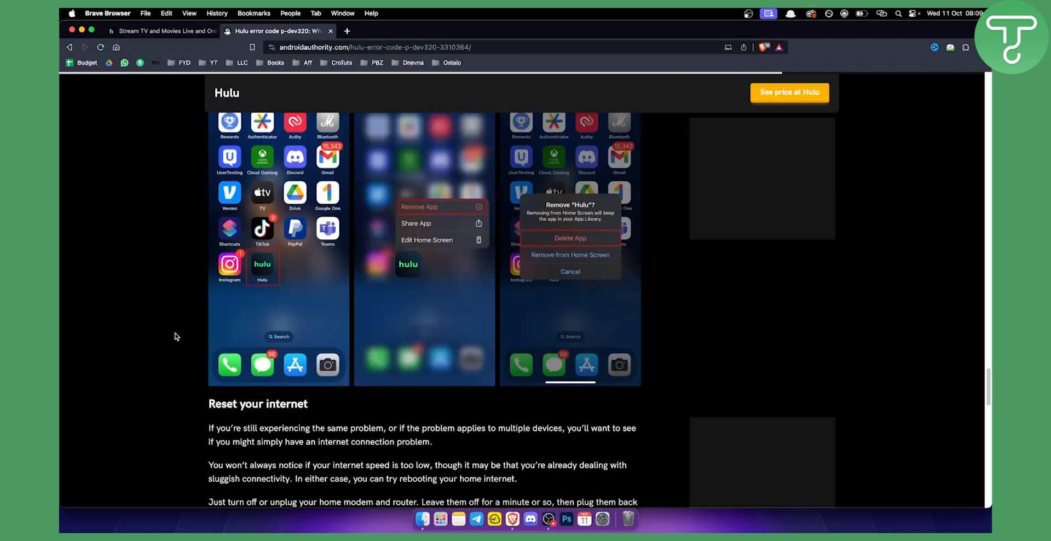
Step: Scroll past 'Reset your internet' to the 'Check if Hulu is down' heading
{"action": "scroll", "scroll_direction": "down", "scroll_amount": 3}
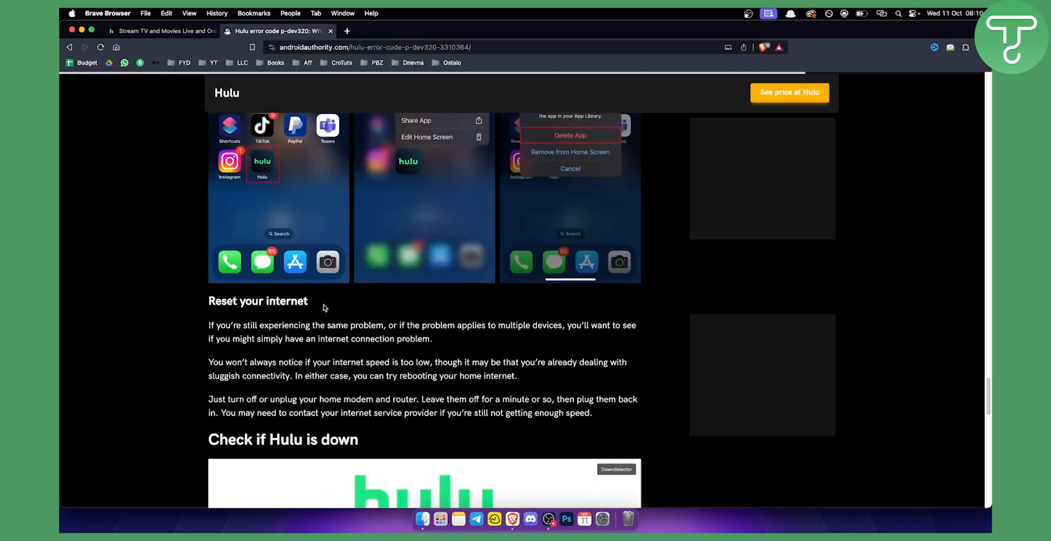
{"action": "scroll", "scroll_direction": "down", "scroll_amount": 3}
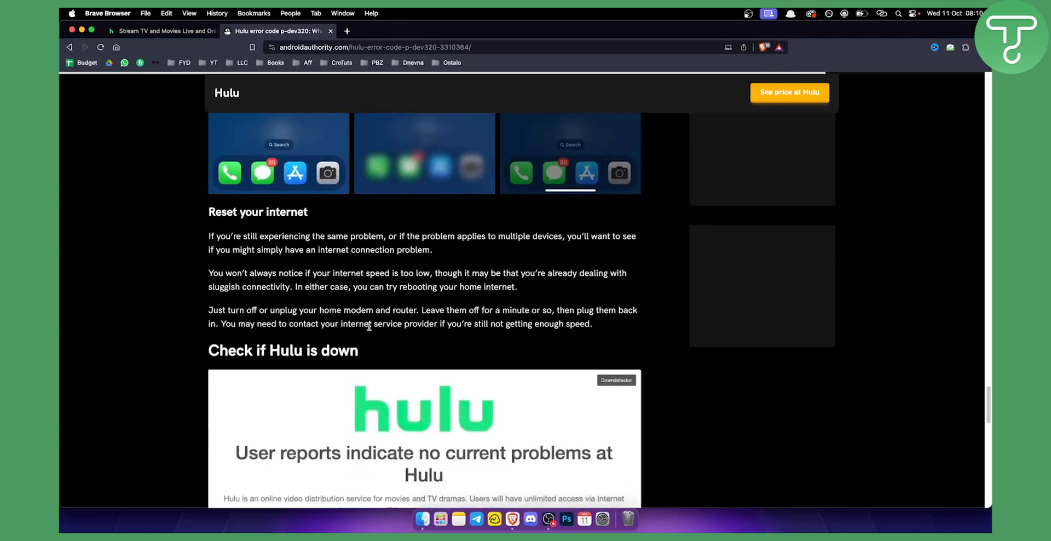